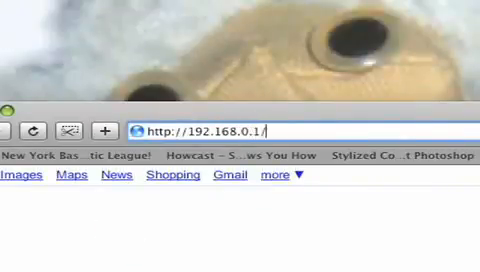
key("Return")
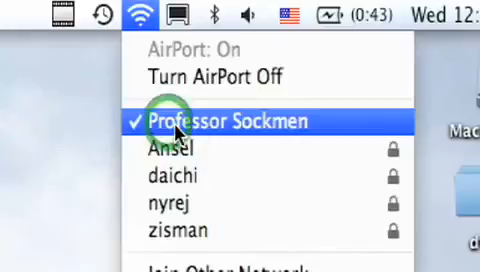
Choose the Professor Sockmen network from the AirPort menu
left_click(225, 121)
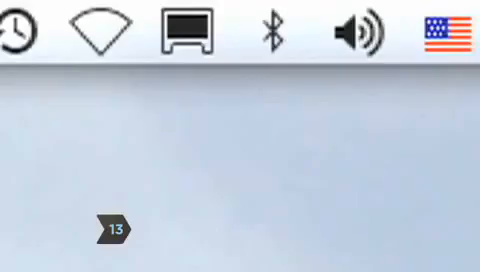
Bring the D-Link DI-624 Quick Installation Guide PDF window to the front
left_click(110, 228)
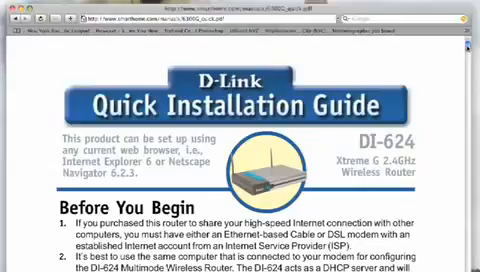